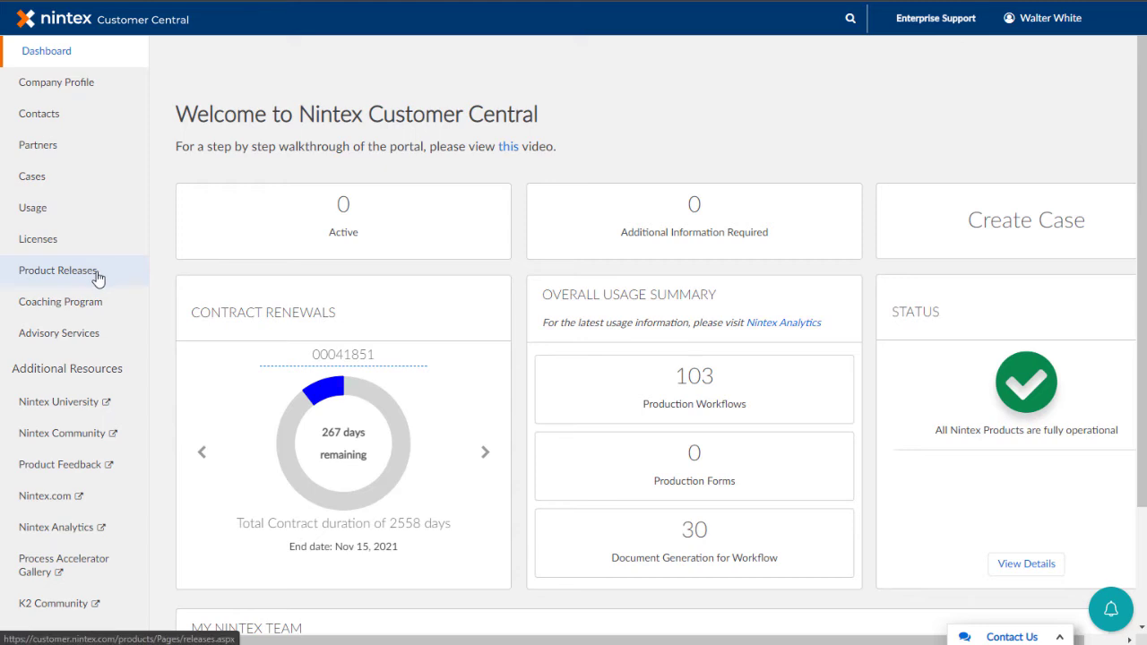
Step: Show the Product Releases page and scroll through the table of releases for all platforms
click(57, 271)
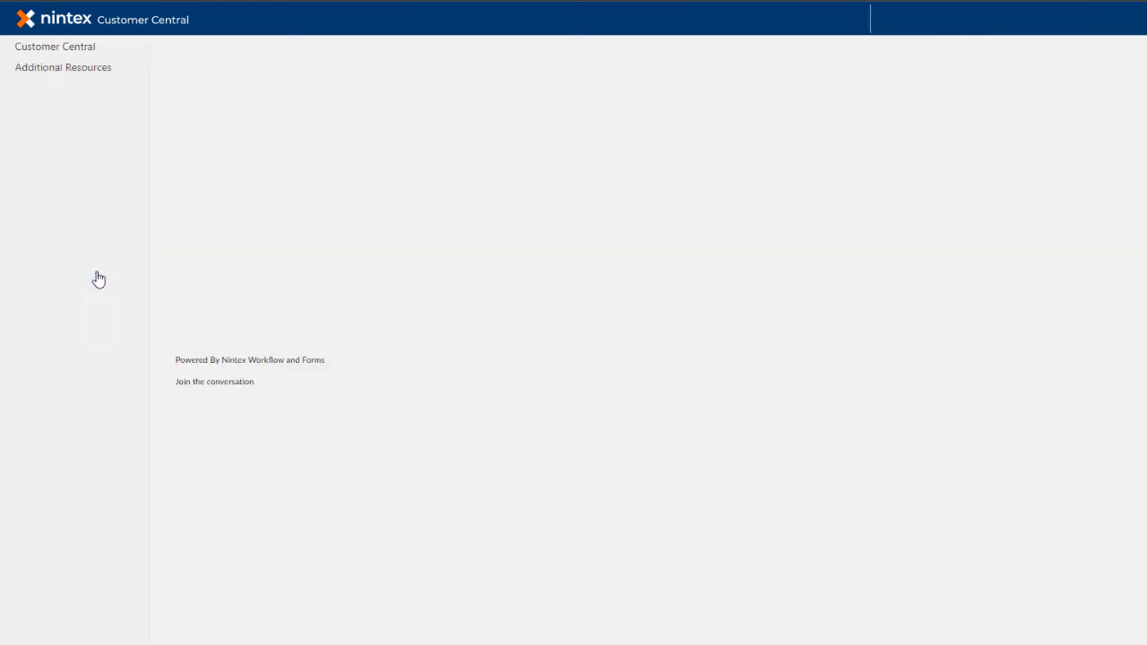
click(61, 269)
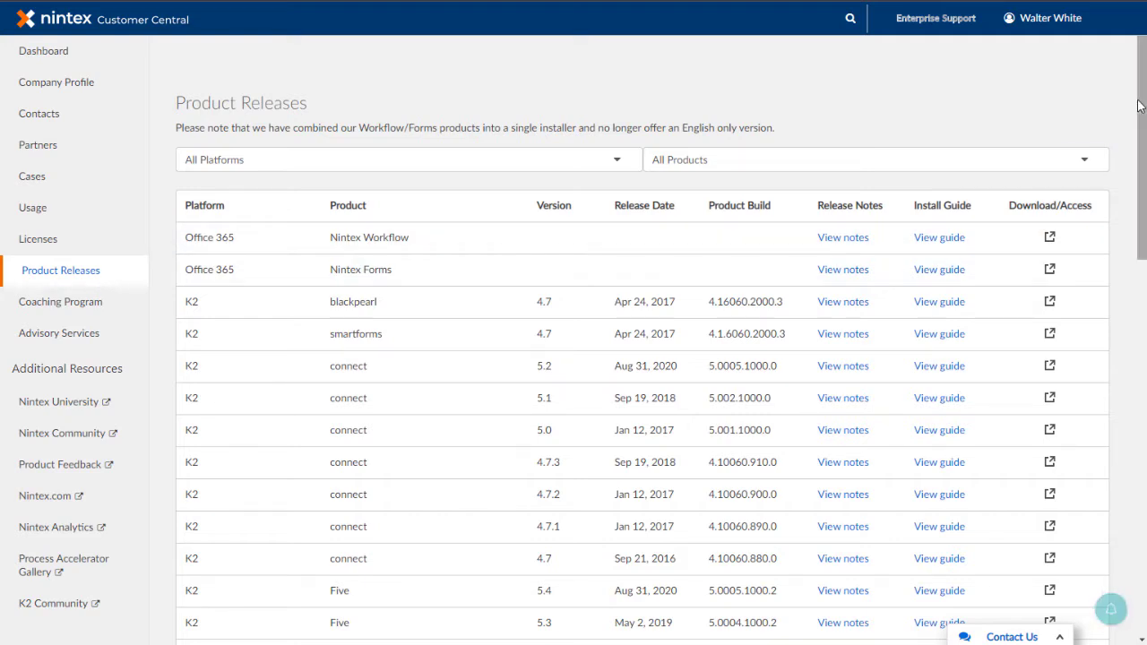
scroll(down, 3)
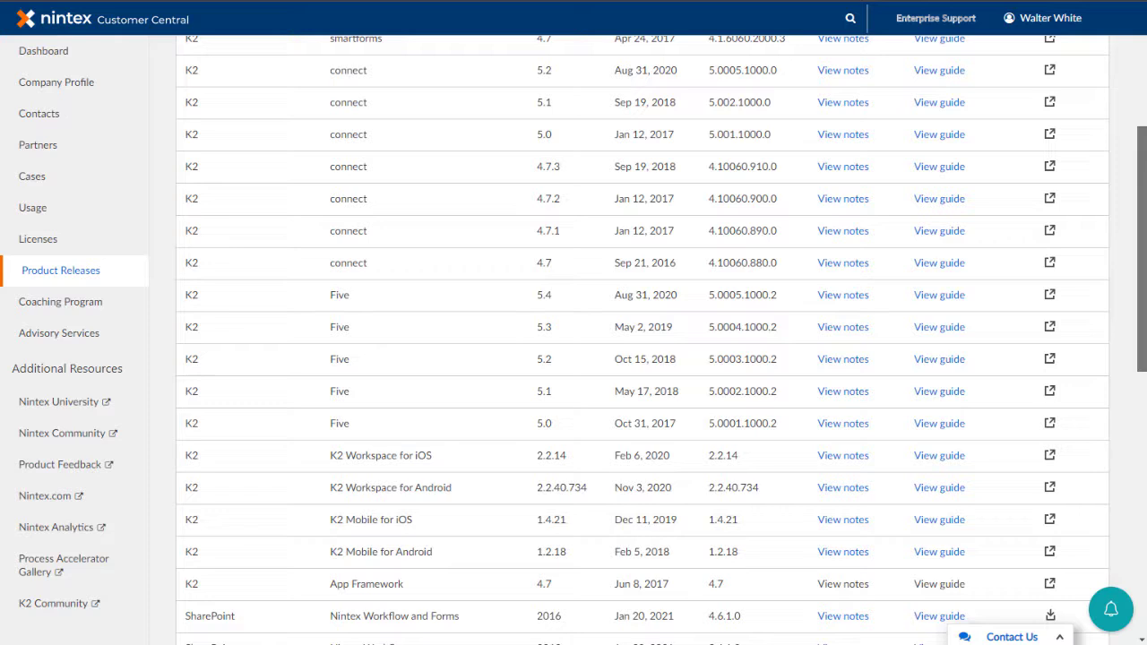
scroll(down, 3)
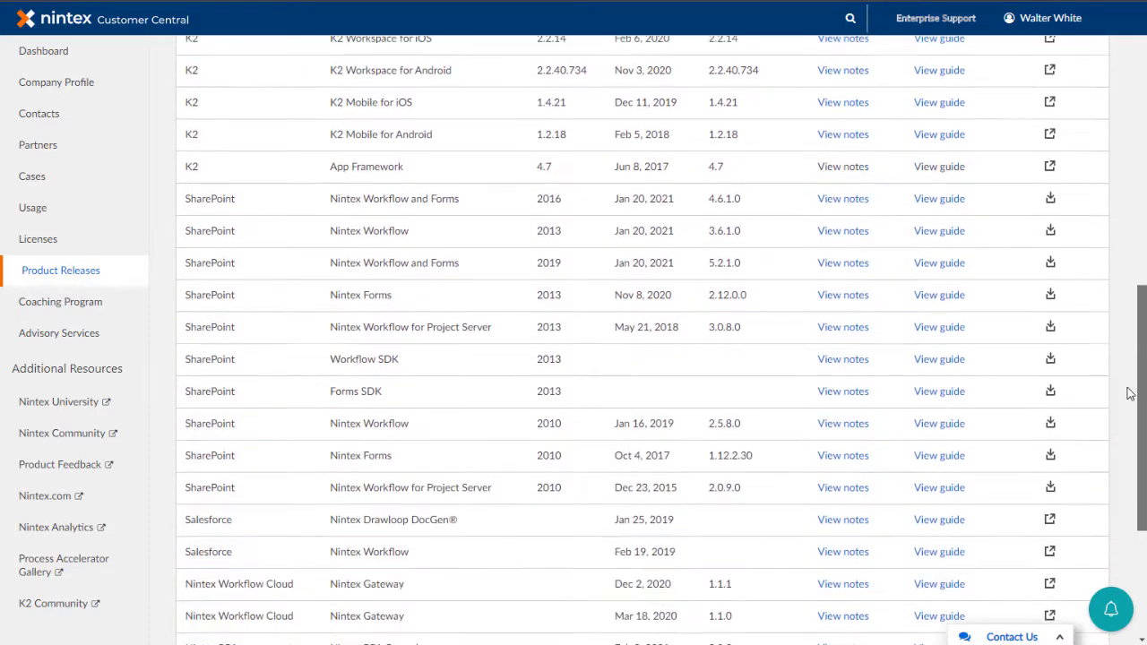
scroll(down, 3)
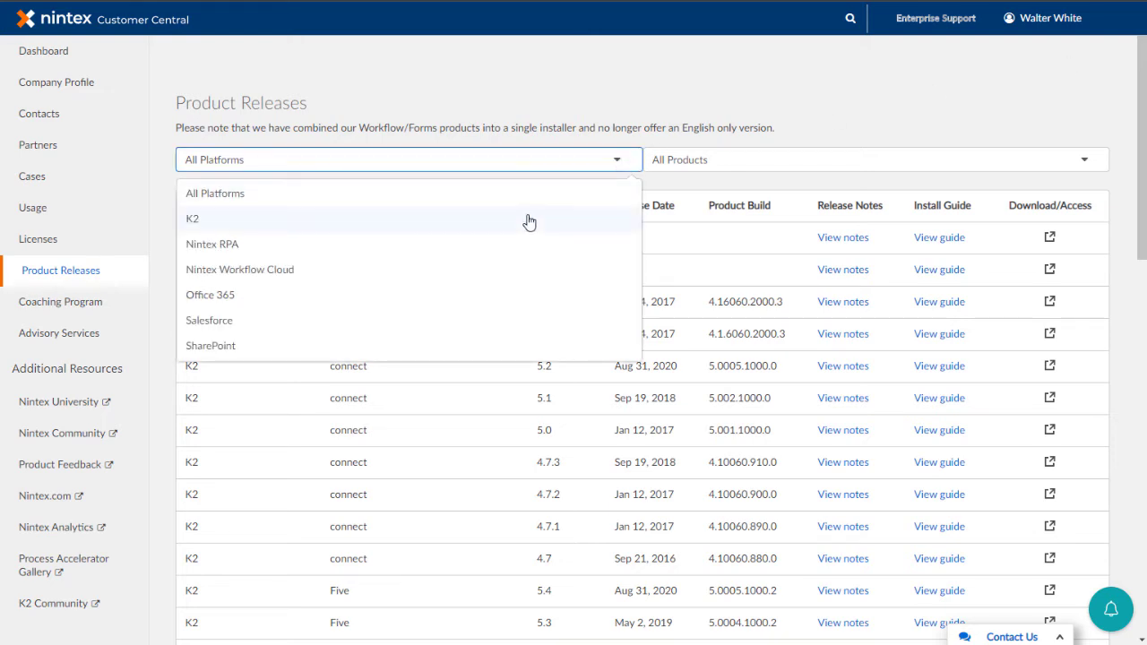
Step: Filter the releases to Nintex Workflow Cloud and view the Nintex Gateway 1.1.1 release notes
click(193, 218)
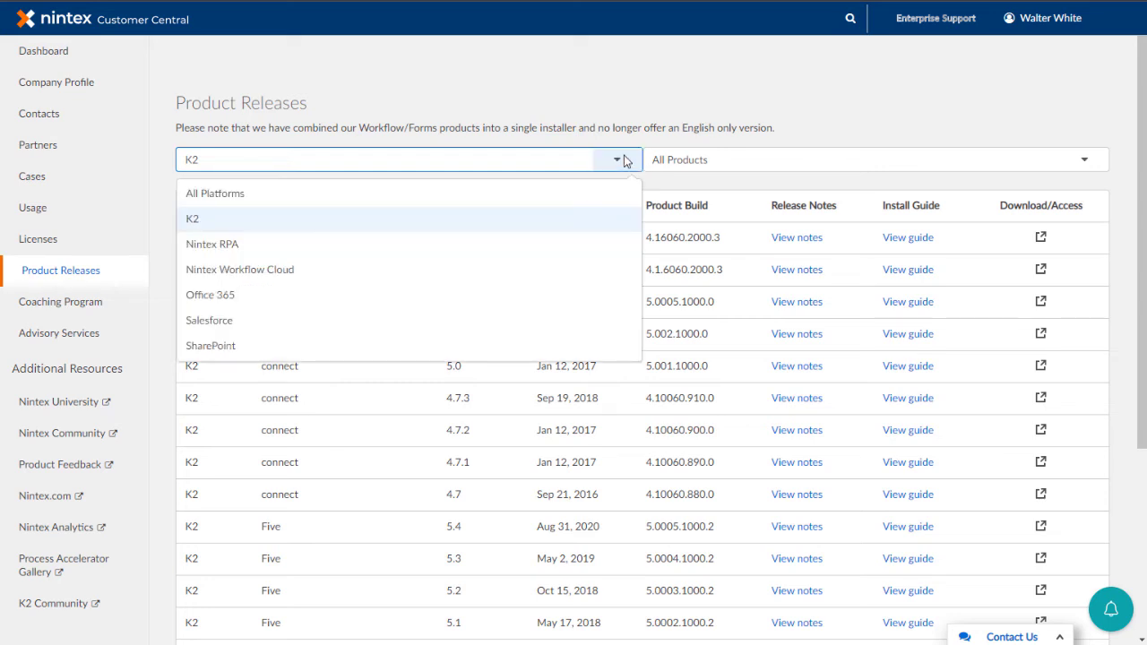
mouse_move(384, 269)
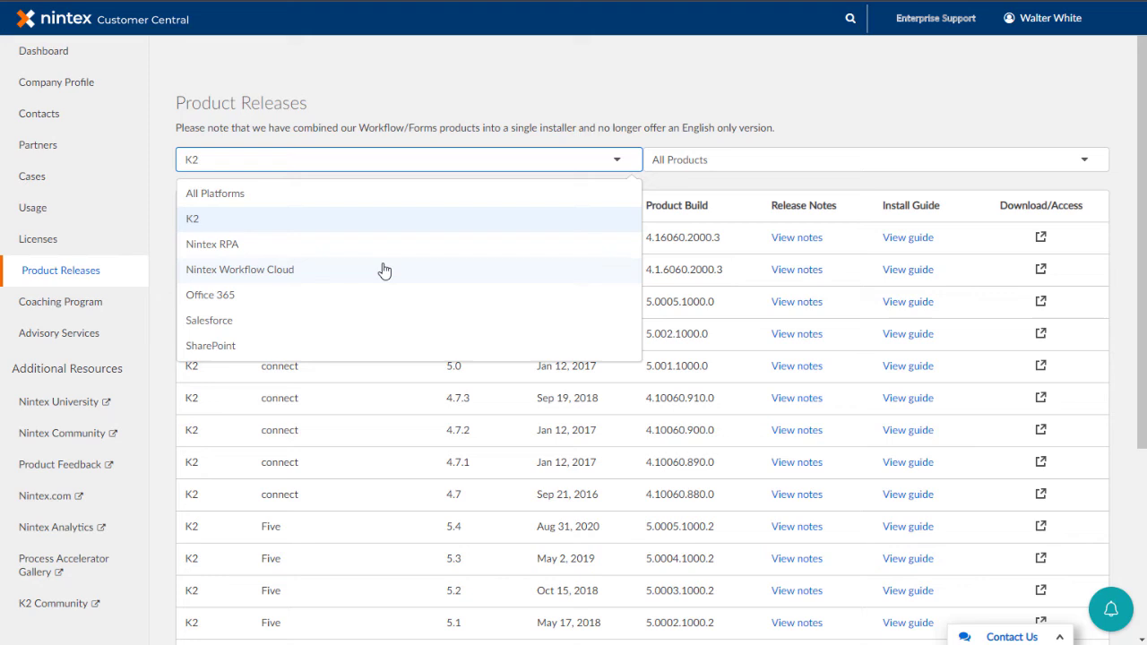
click(240, 269)
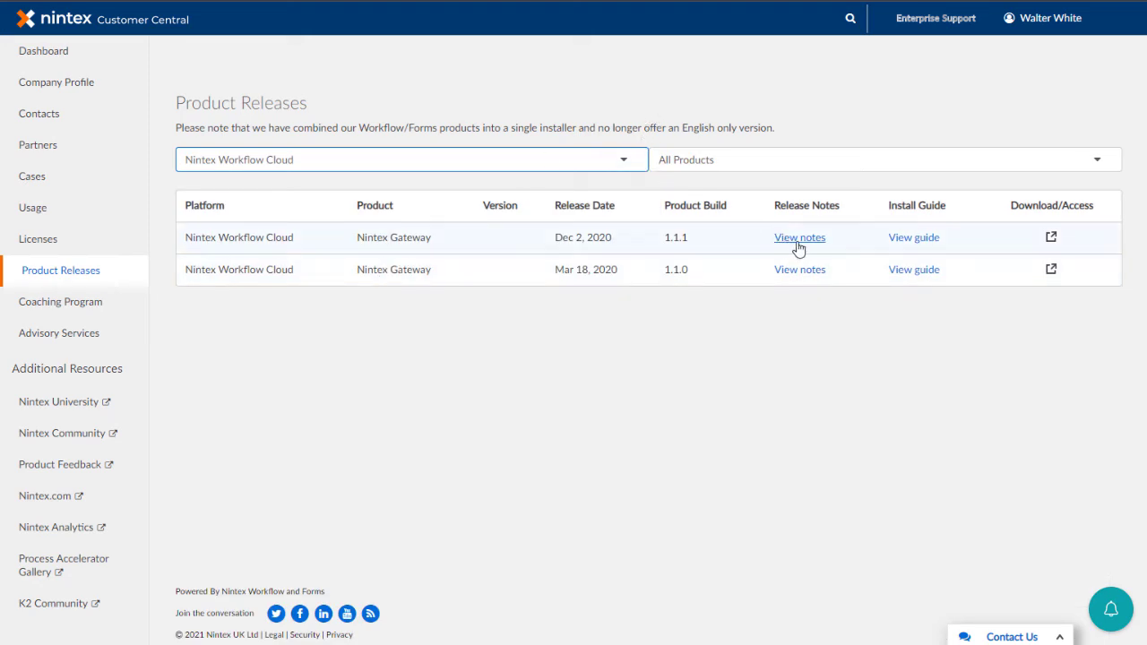
click(800, 236)
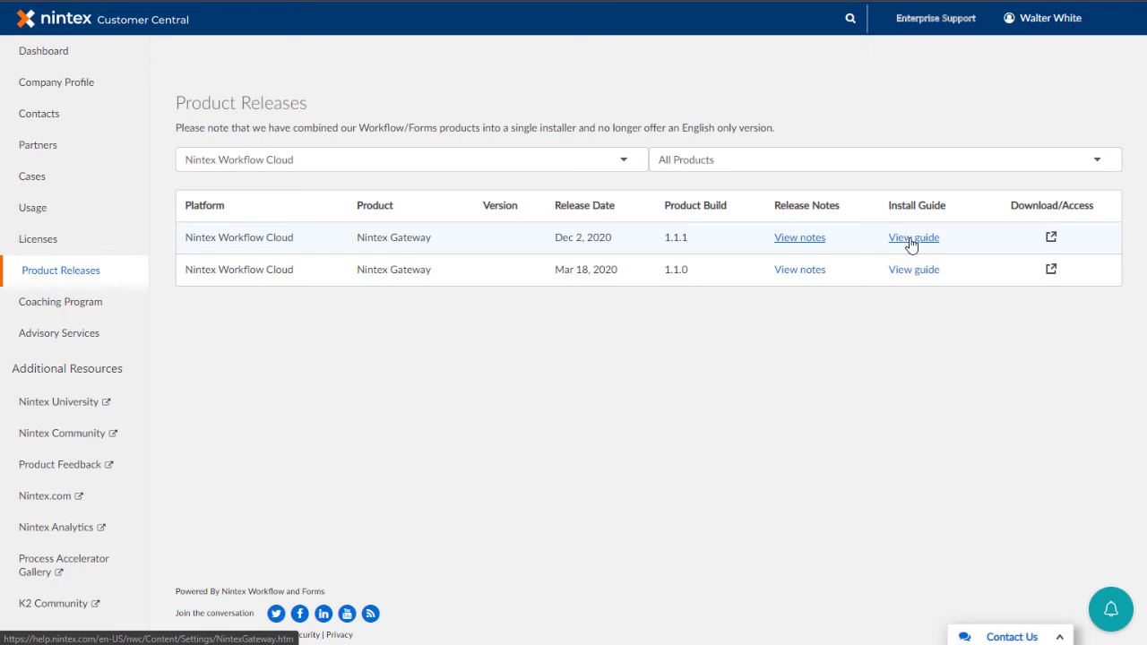
Step: Refilter the releases to the K2 platform and view the Five 5.4 install guide
click(409, 158)
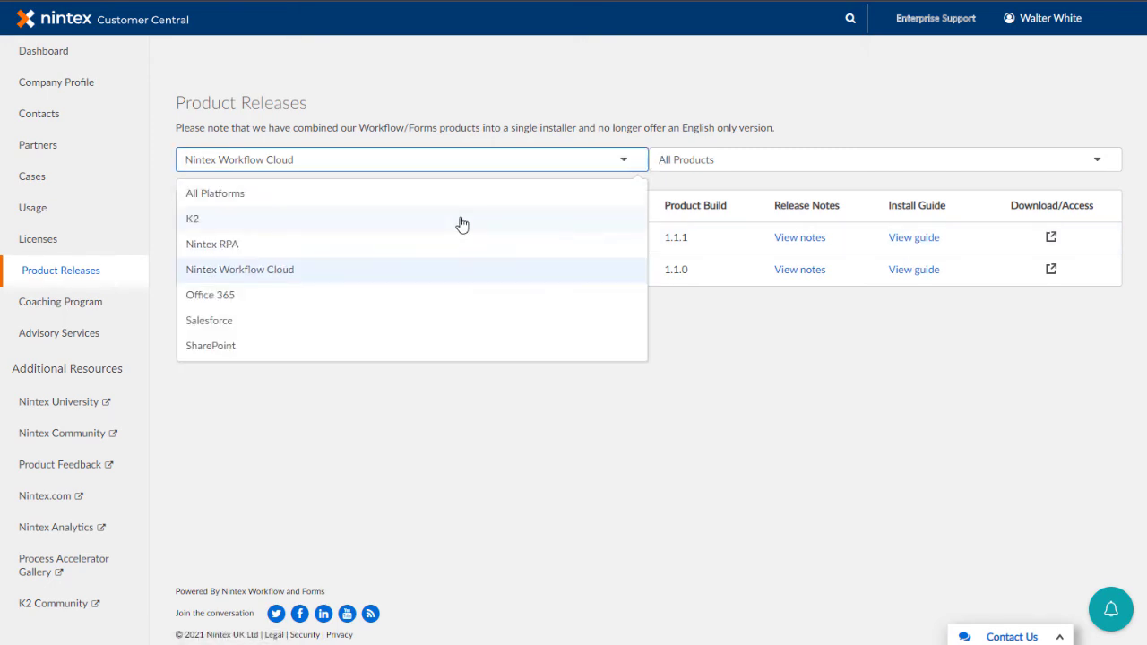
click(191, 219)
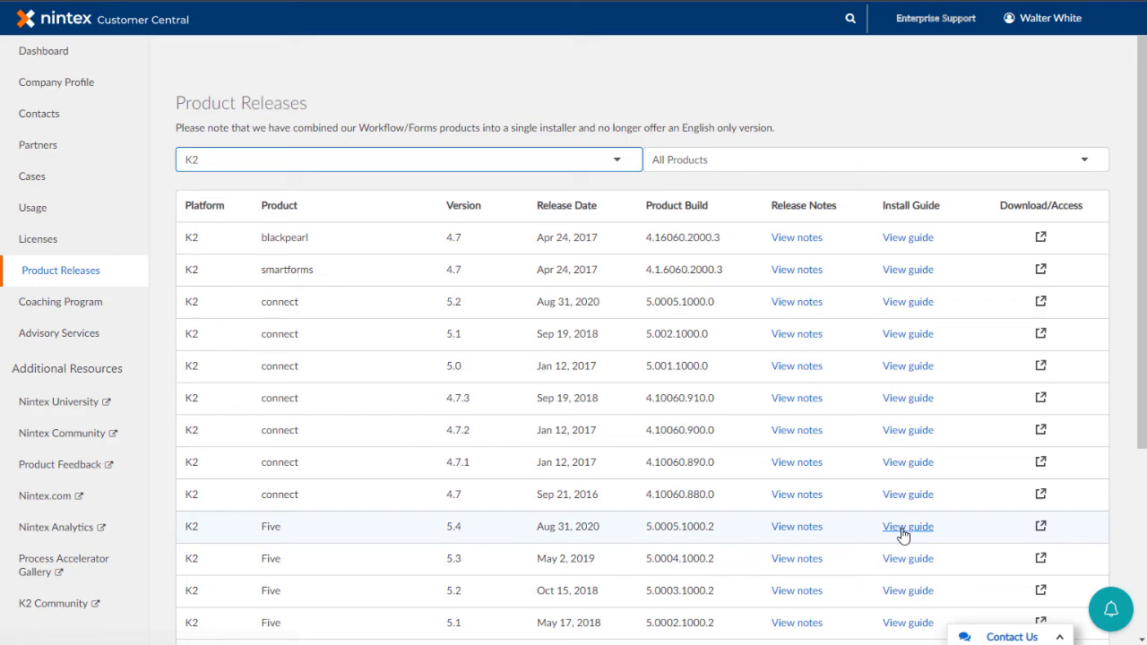
click(907, 527)
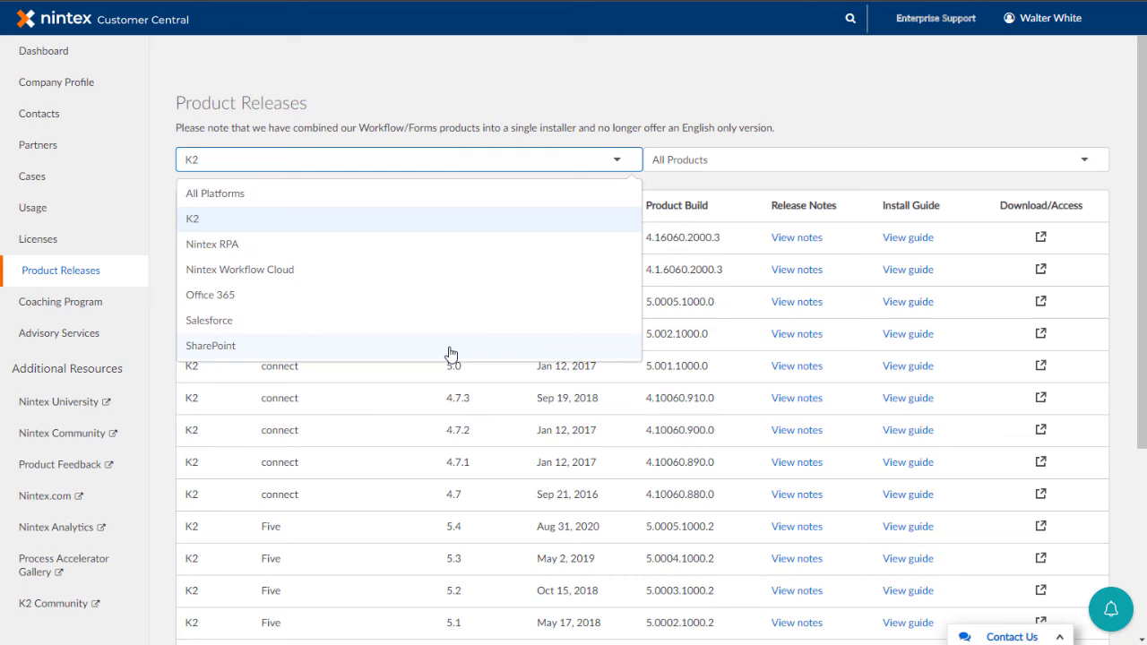
Step: Filter to SharePoint / Nintex Workflow and Forms and start downloading the 2019 installer
click(874, 160)
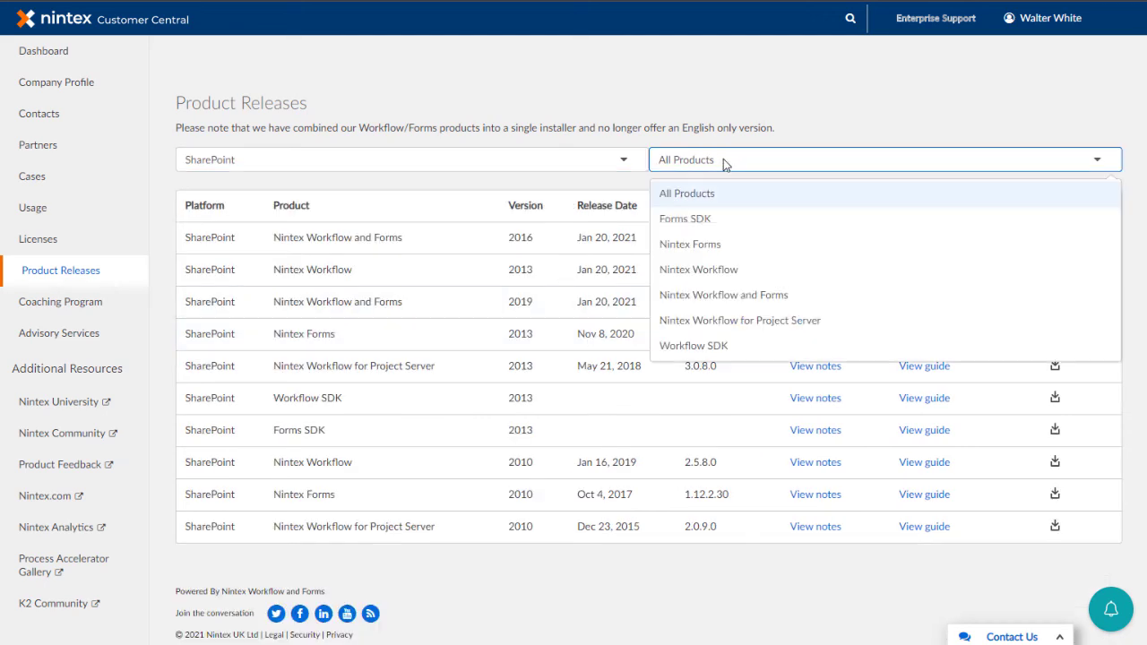
click(724, 294)
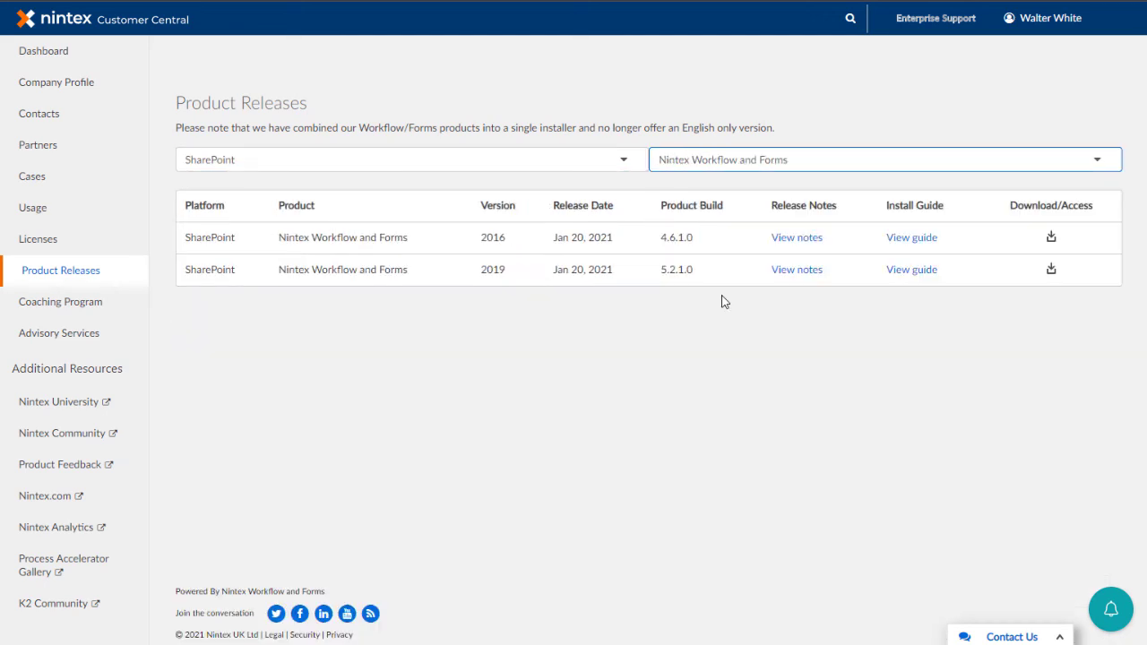
click(1050, 269)
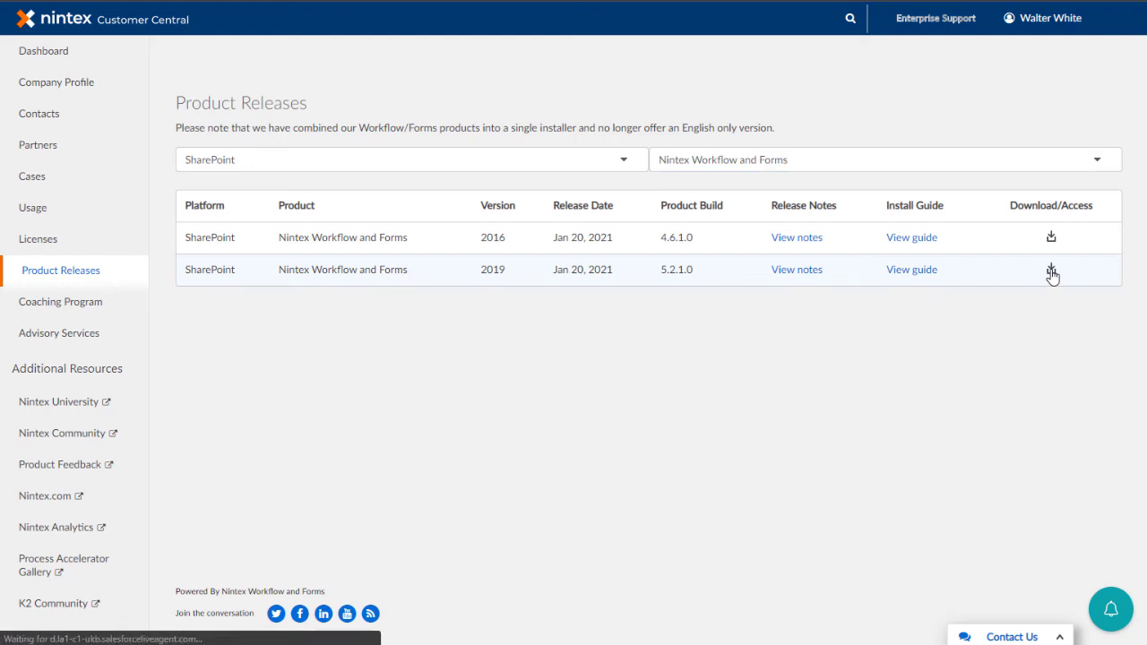
click(1050, 268)
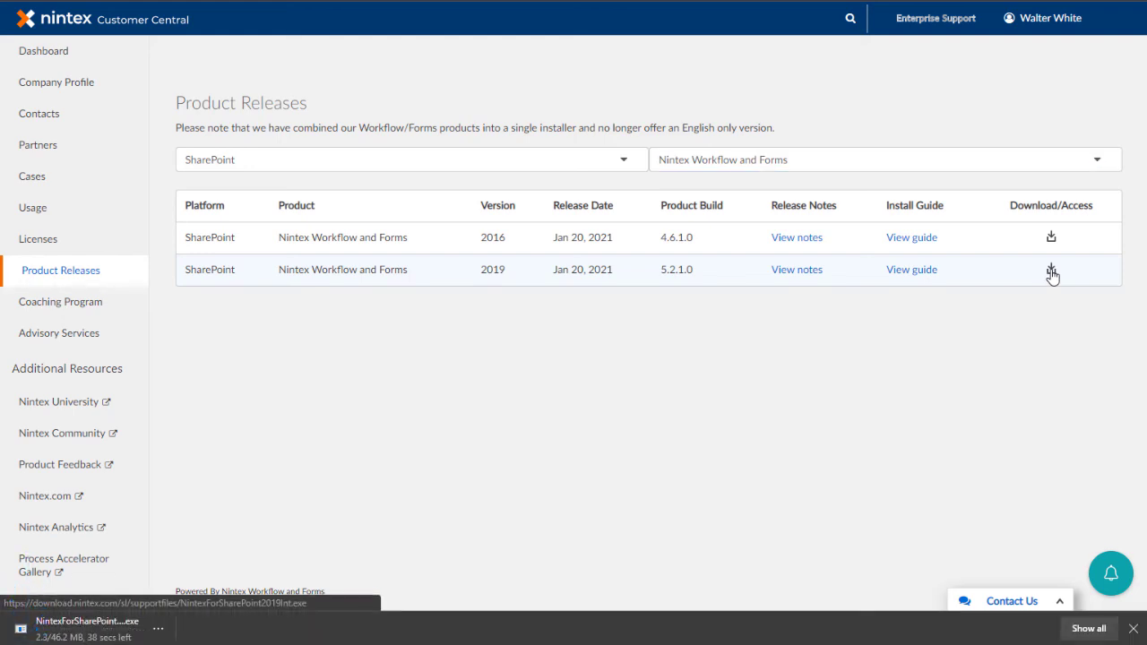